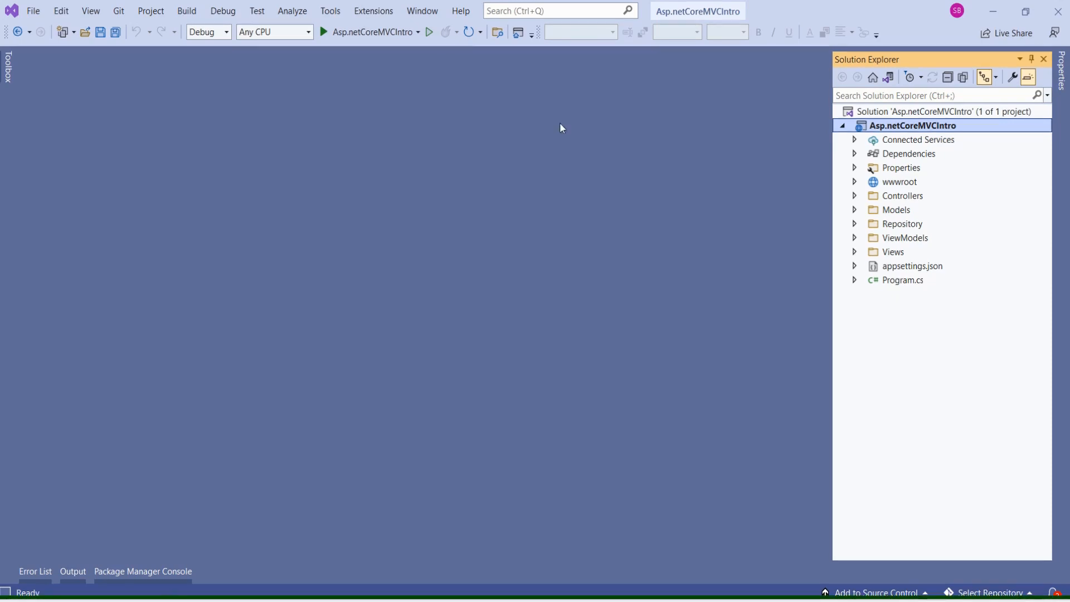
mouse_move(848, 164)
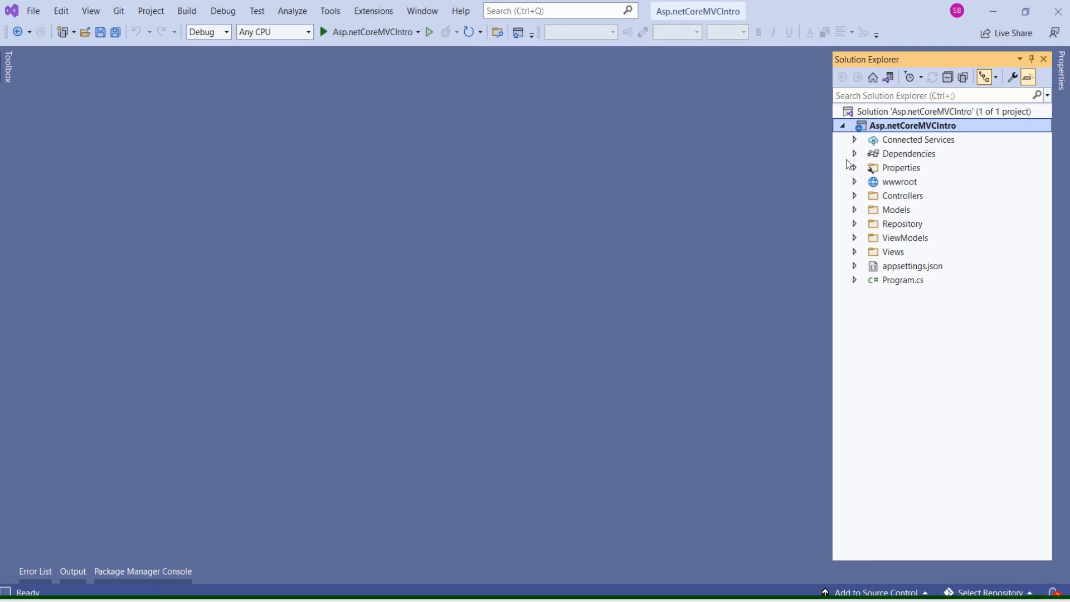
Step: Expand Dependencies and Frameworks to list Microsoft.AspNetCore.App and Microsoft.NETCore.App
left_click(854, 154)
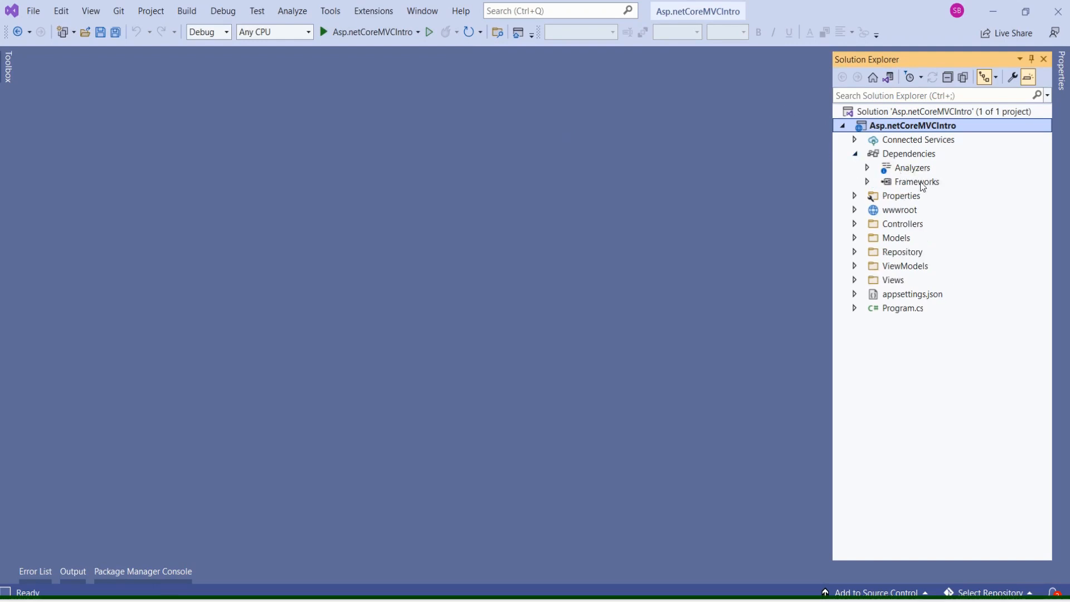
left_click(917, 182)
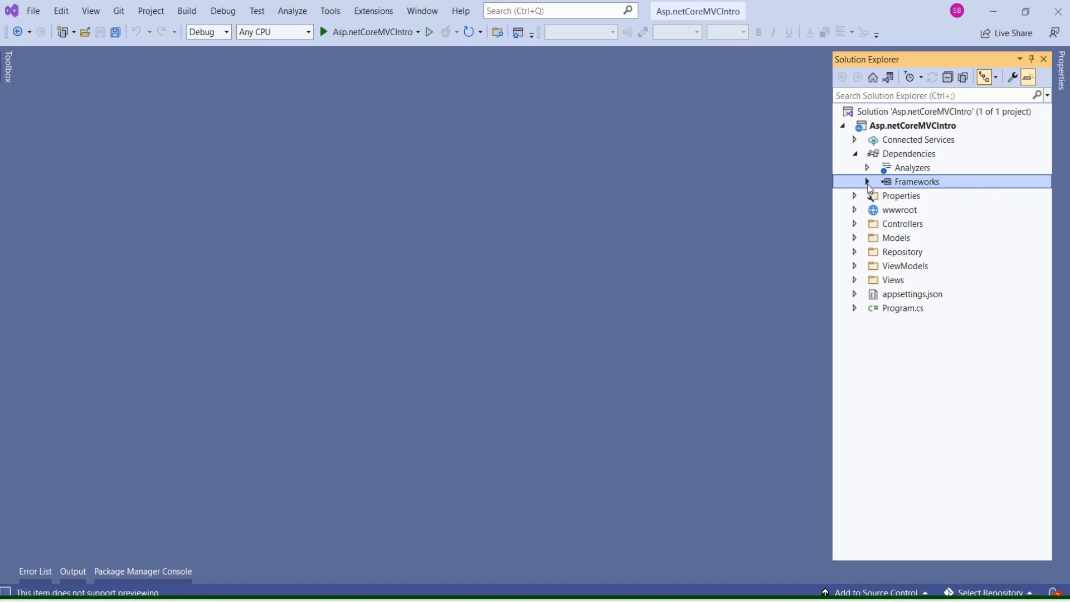
left_click(867, 182)
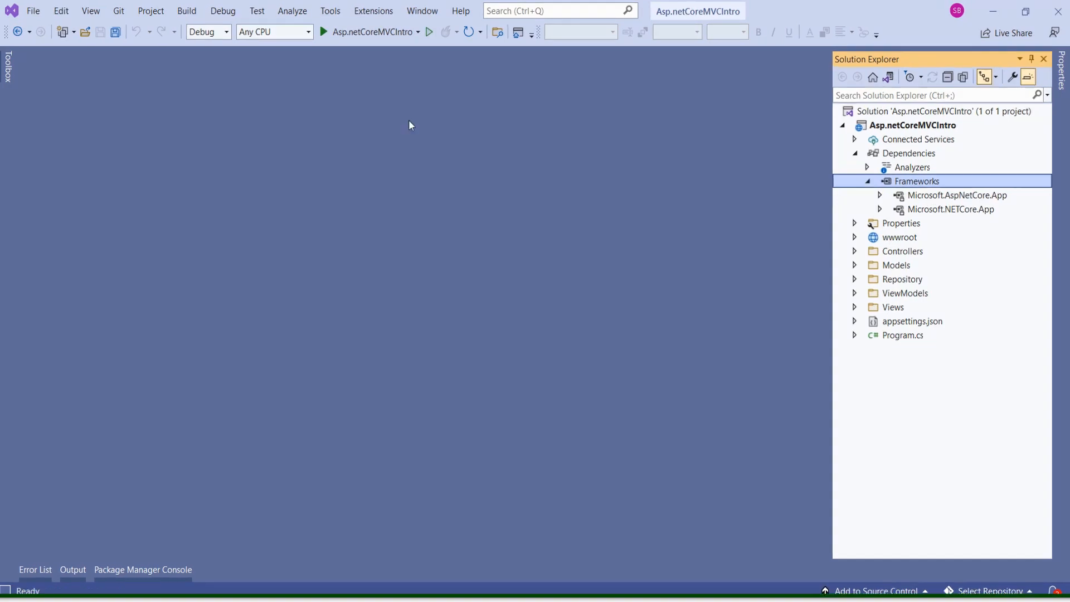
mouse_move(362, 62)
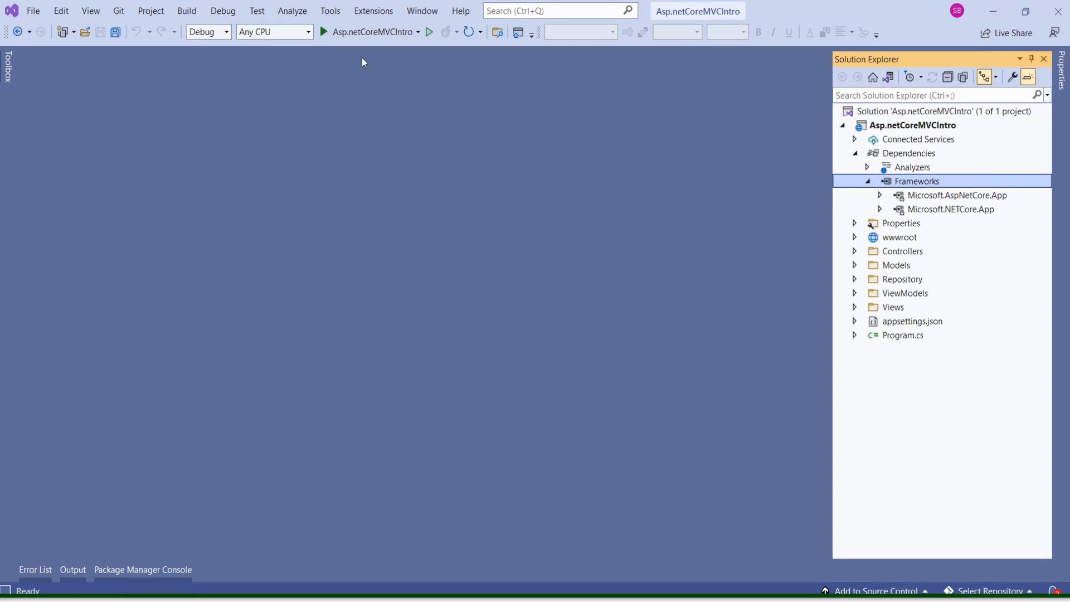
Step: Open the Tools menu to reach the NuGet Package Manager options
left_click(330, 10)
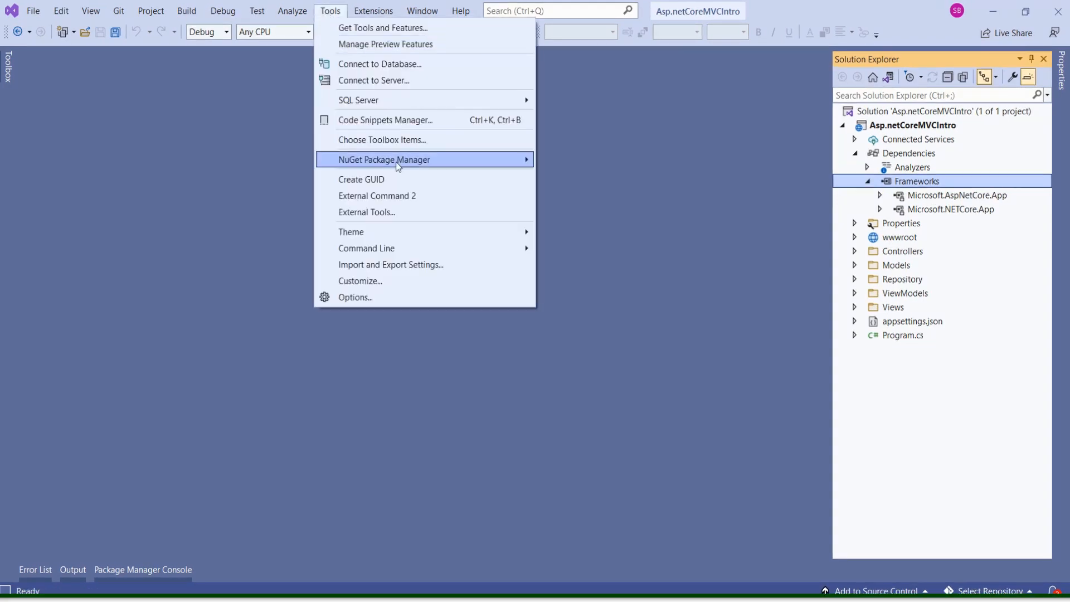
mouse_move(407, 162)
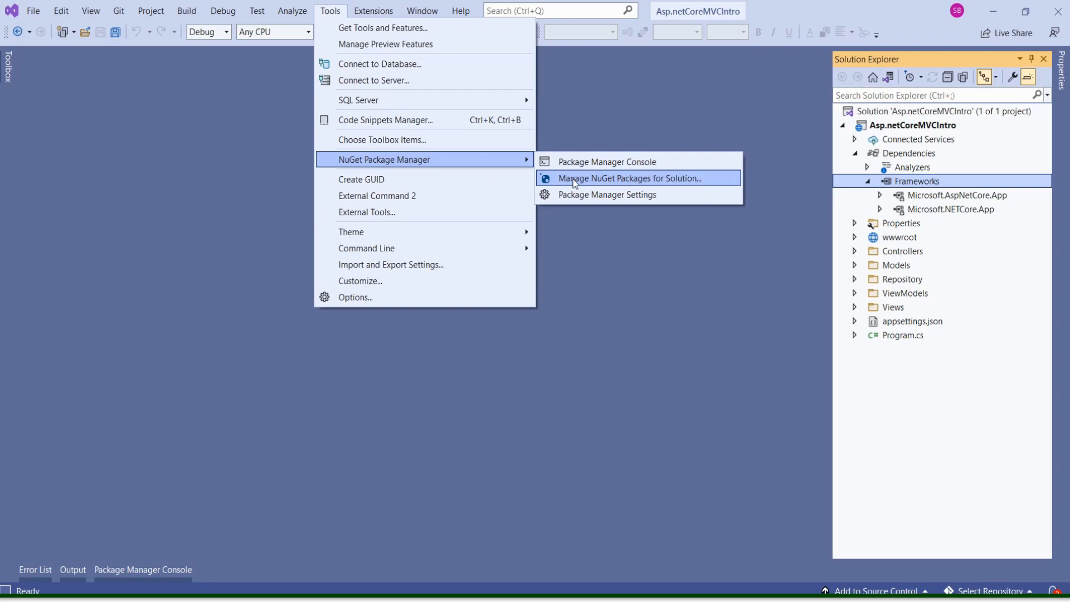
mouse_move(587, 180)
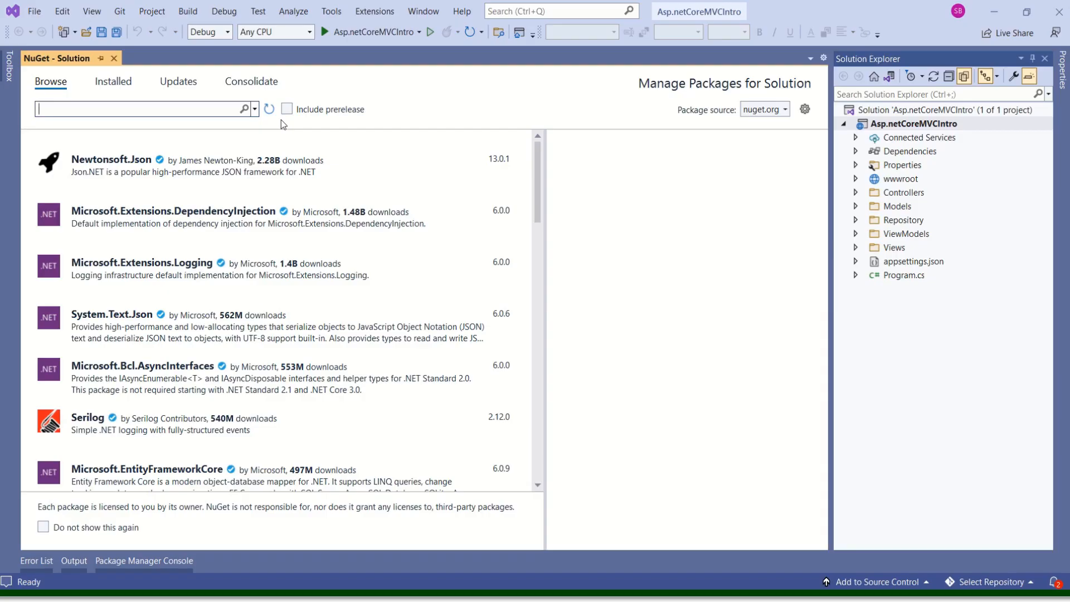
Step: Check the Installed list shows no packages, then return to browsing packages
left_click(113, 81)
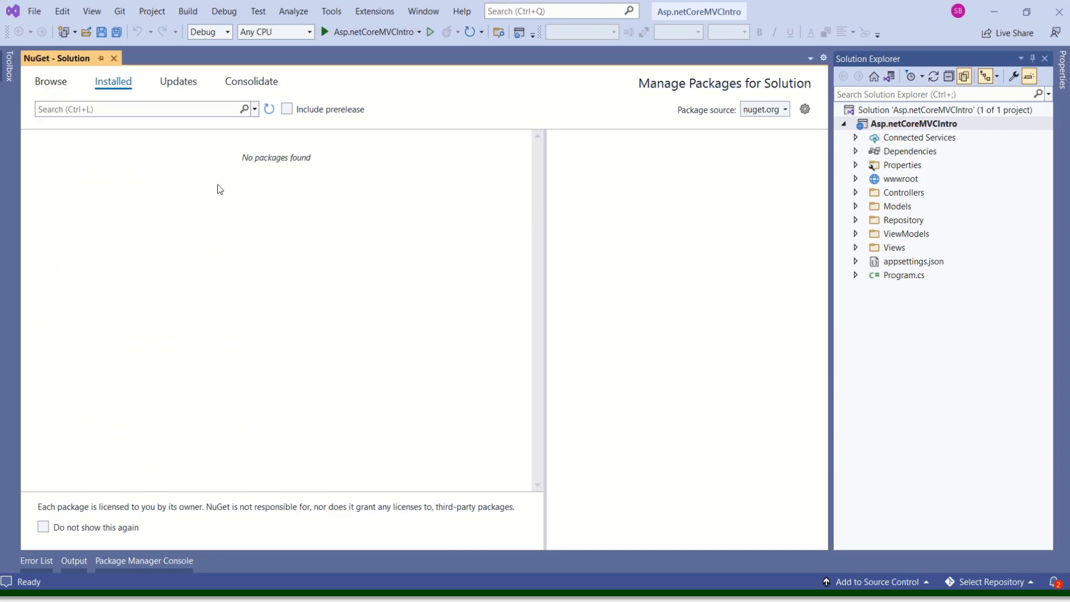
mouse_move(50, 81)
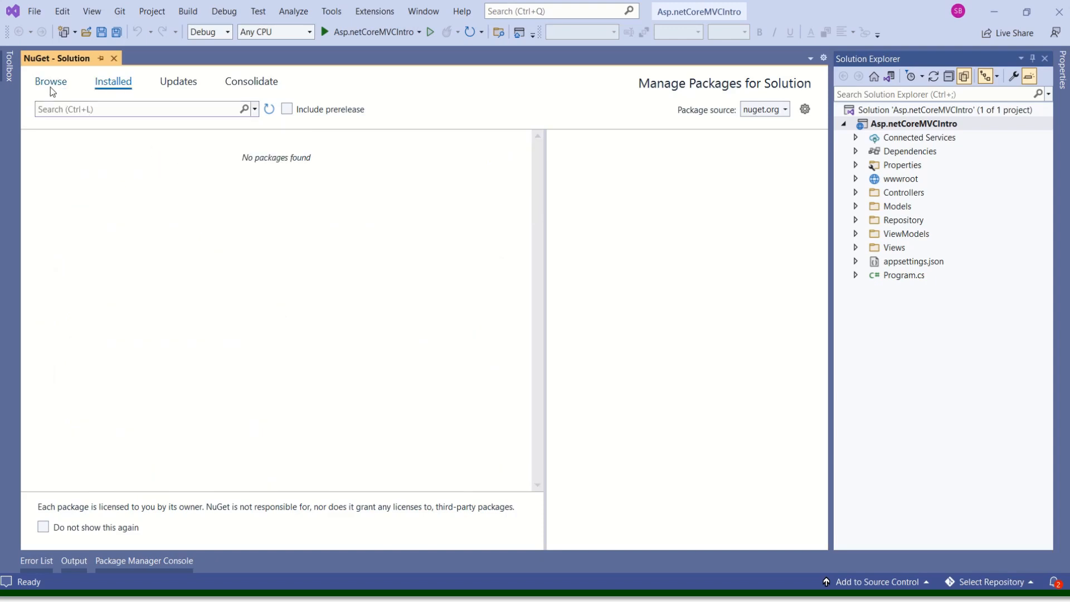
left_click(51, 81)
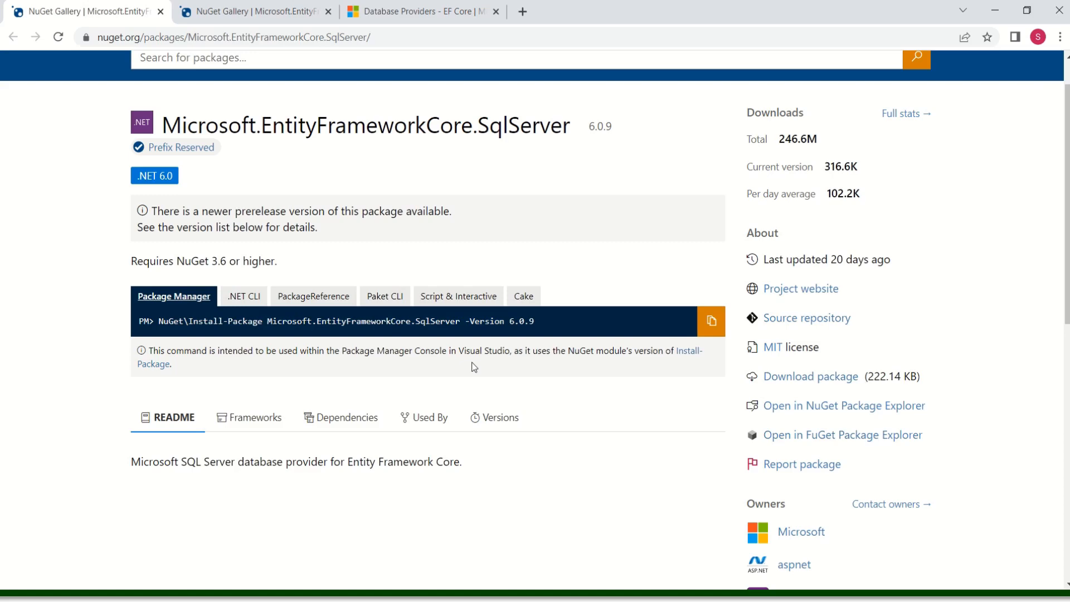
Step: Switch to the Microsoft Learn EF Core database providers page
left_click(423, 11)
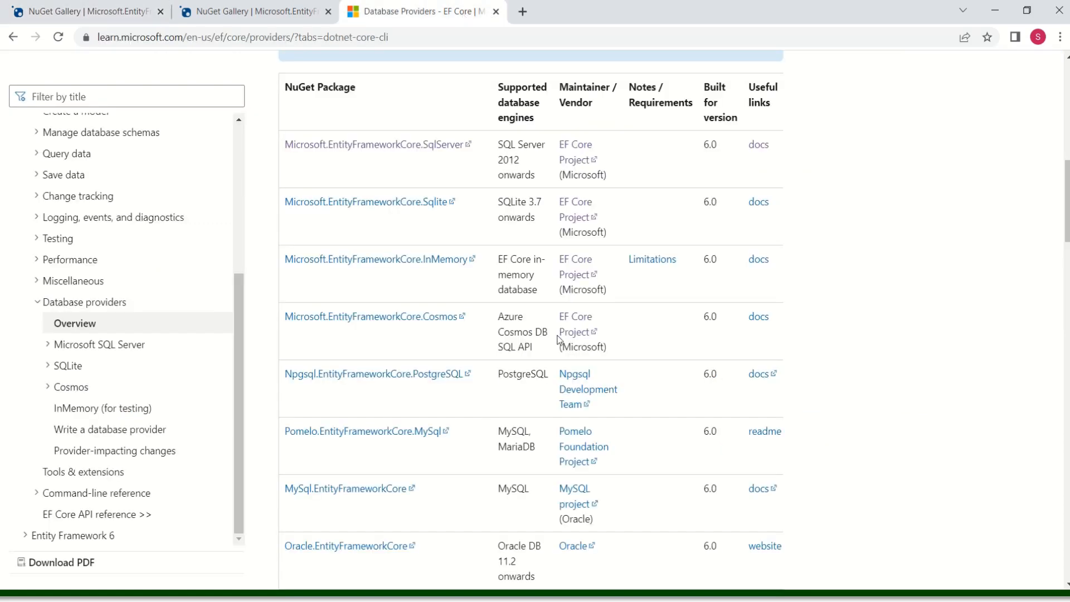
mouse_move(462, 536)
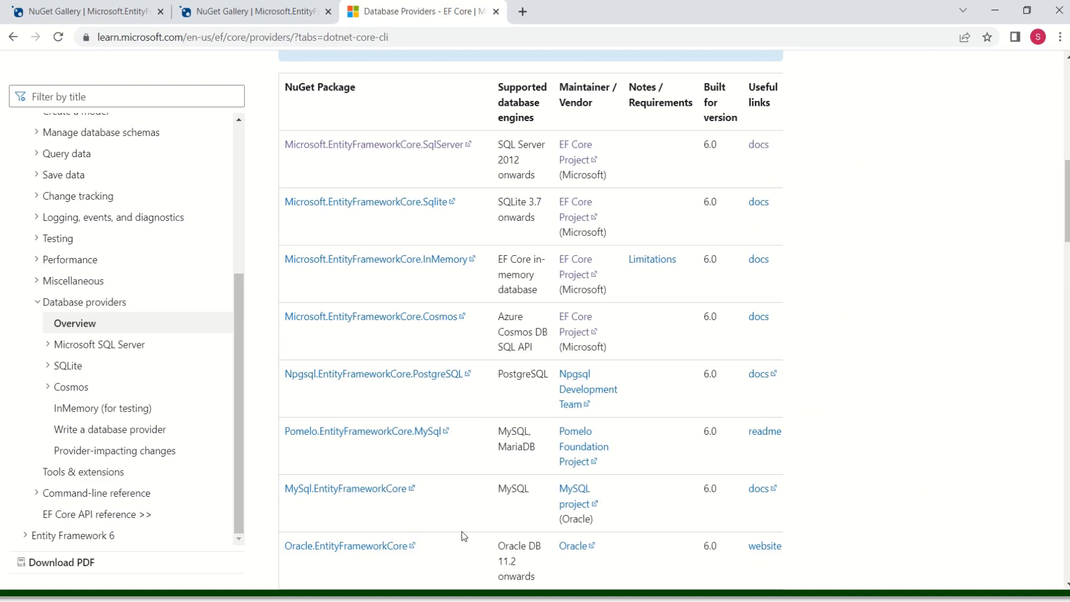
mouse_move(316, 550)
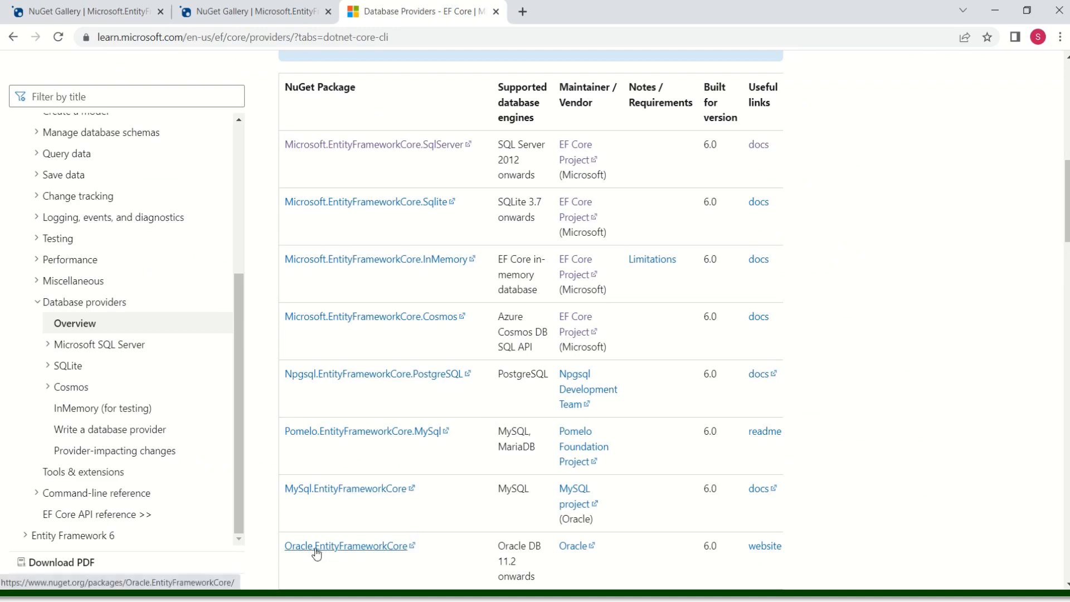
mouse_move(371, 553)
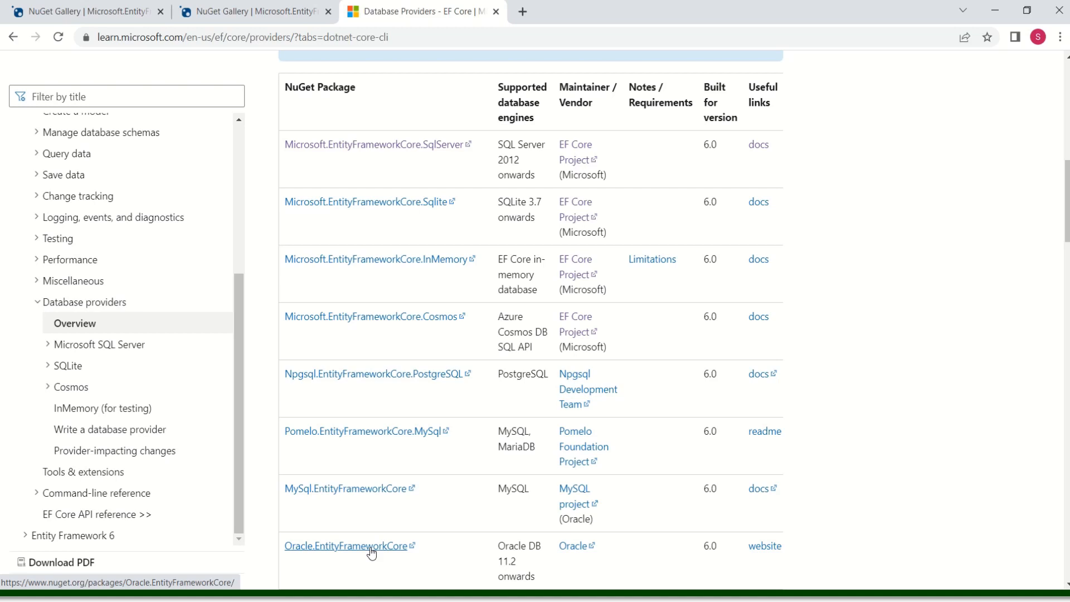
mouse_move(392, 264)
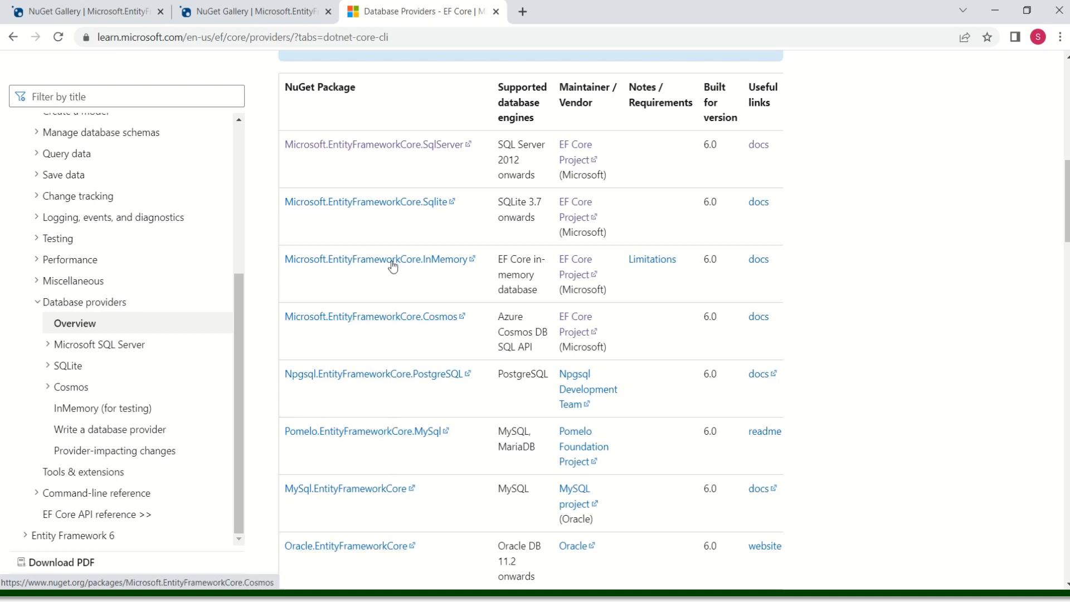
mouse_move(402, 205)
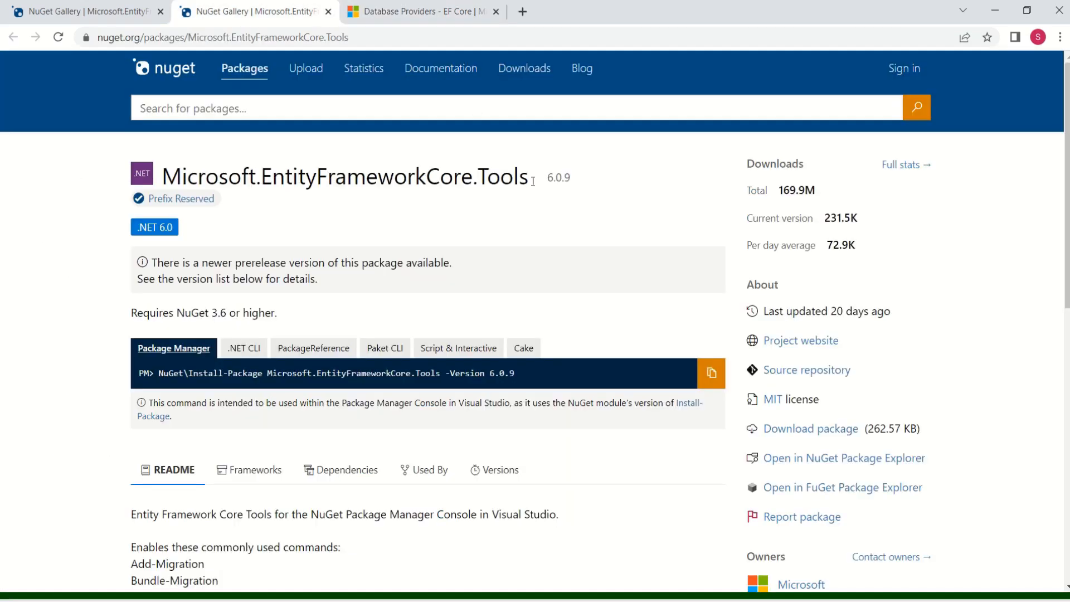
Step: Select the Microsoft.EntityFrameworkCore.Tools package name on the NuGet Gallery page
double_click(345, 176)
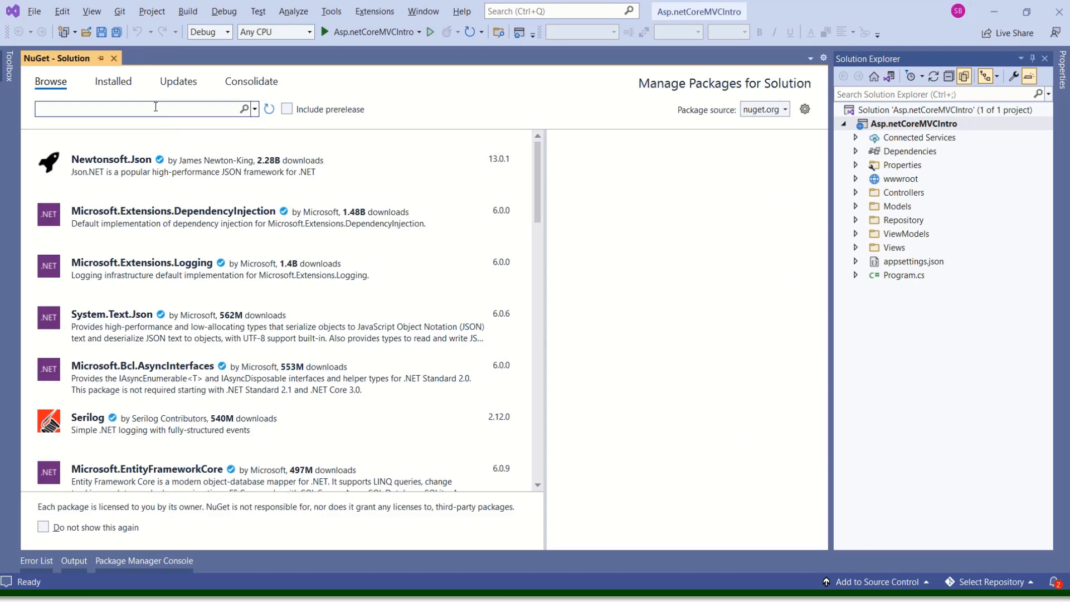
Step: Search 'Entity Framework core', install Microsoft.EntityFrameworkCore.SqlServer into Asp.netCoreMVCIntro, accepting the license
type("e")
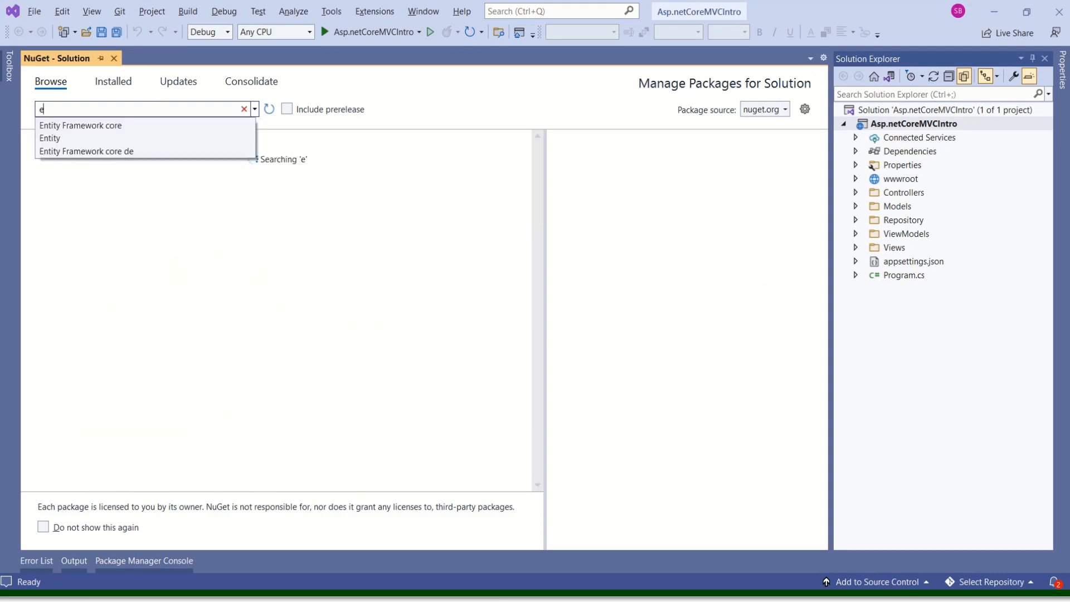
left_click(80, 125)
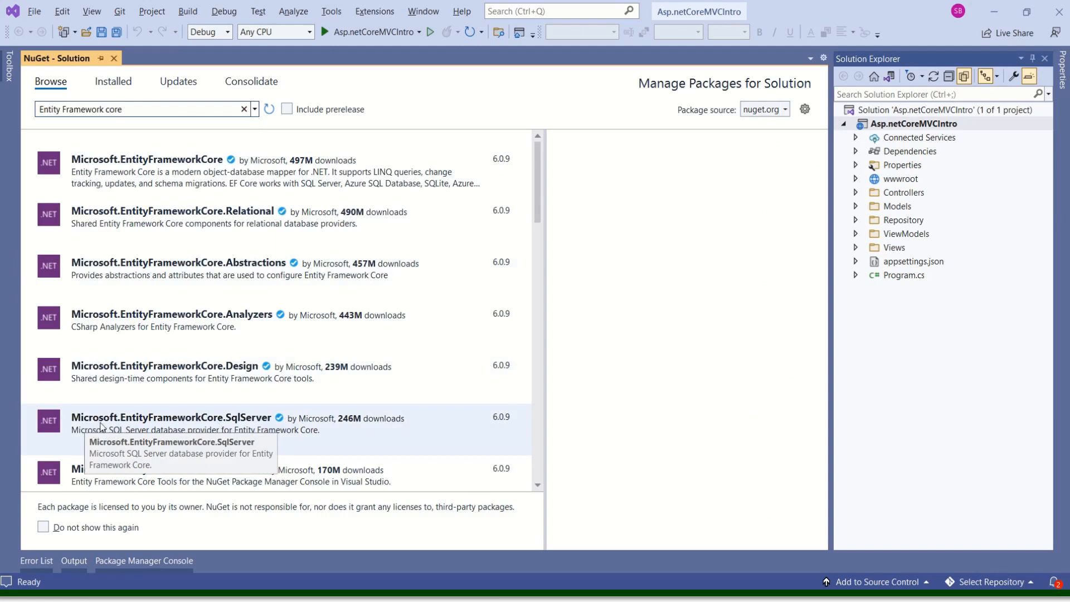
mouse_move(243, 430)
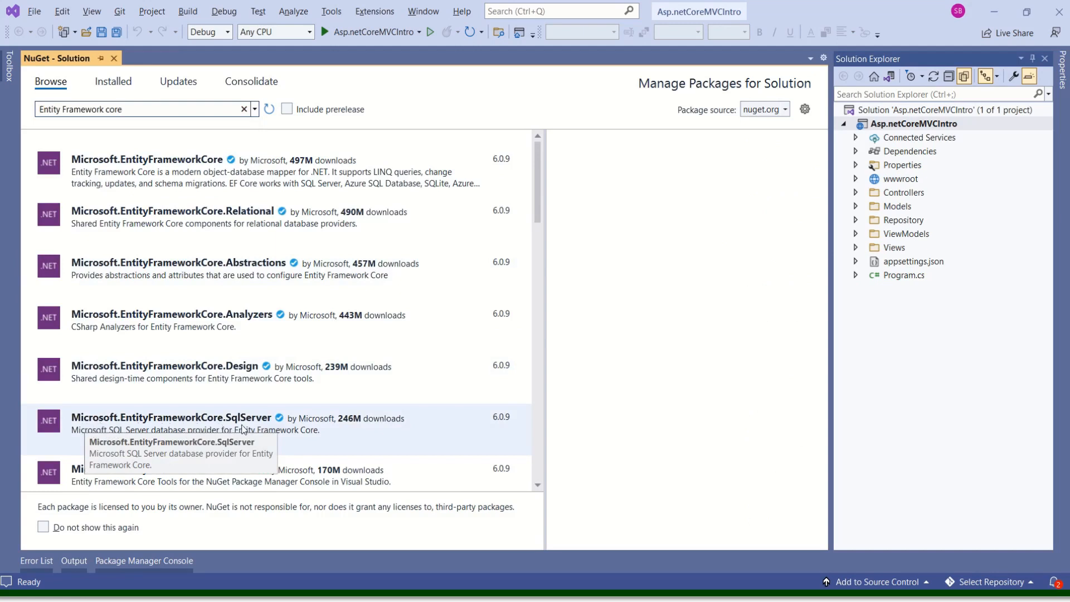
left_click(175, 417)
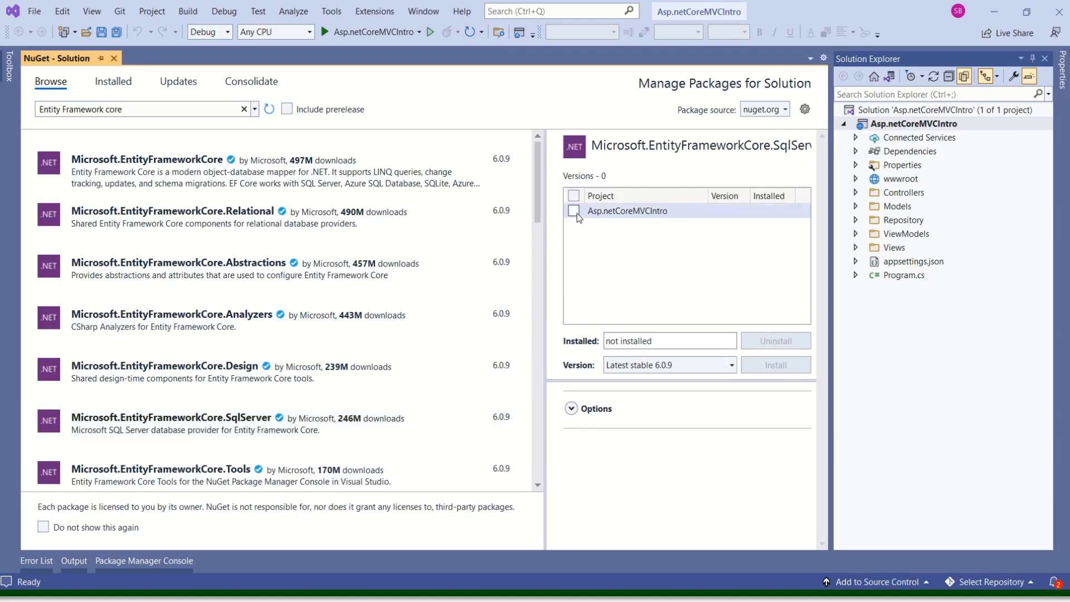
left_click(574, 210)
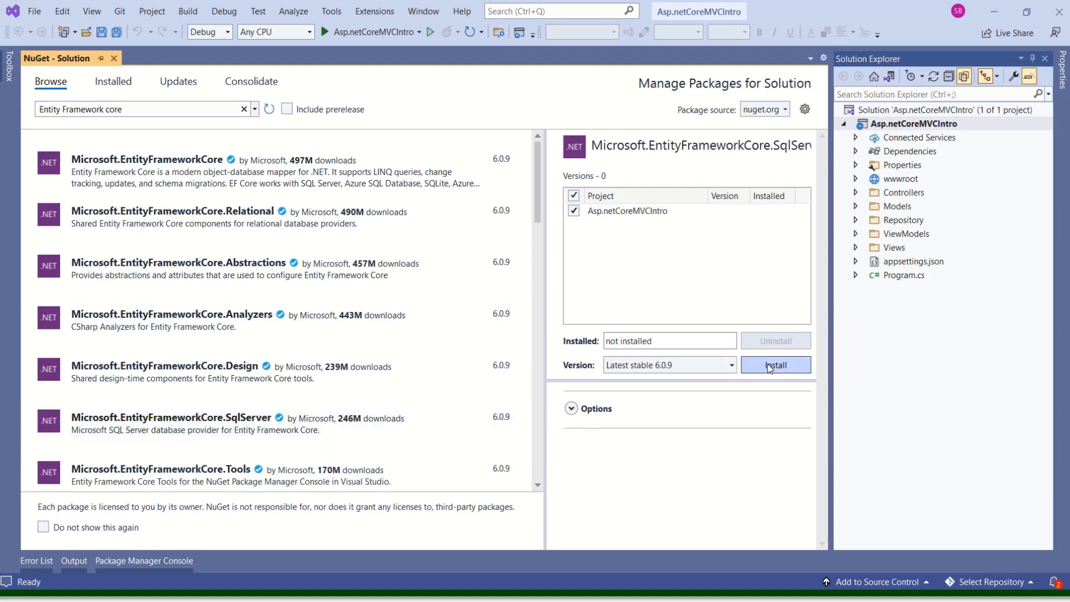
left_click(775, 364)
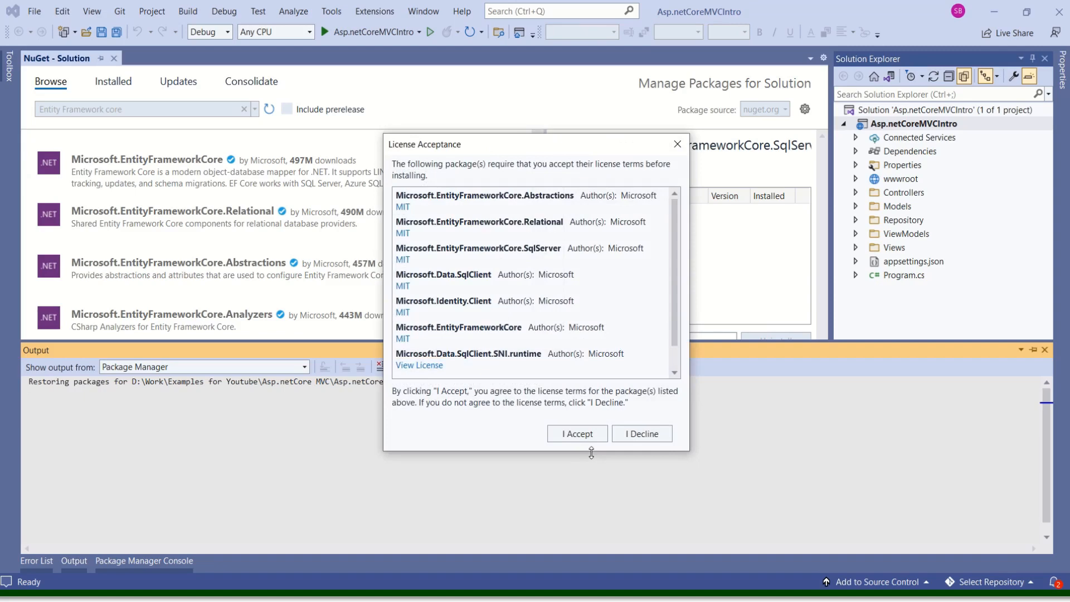
left_click(576, 434)
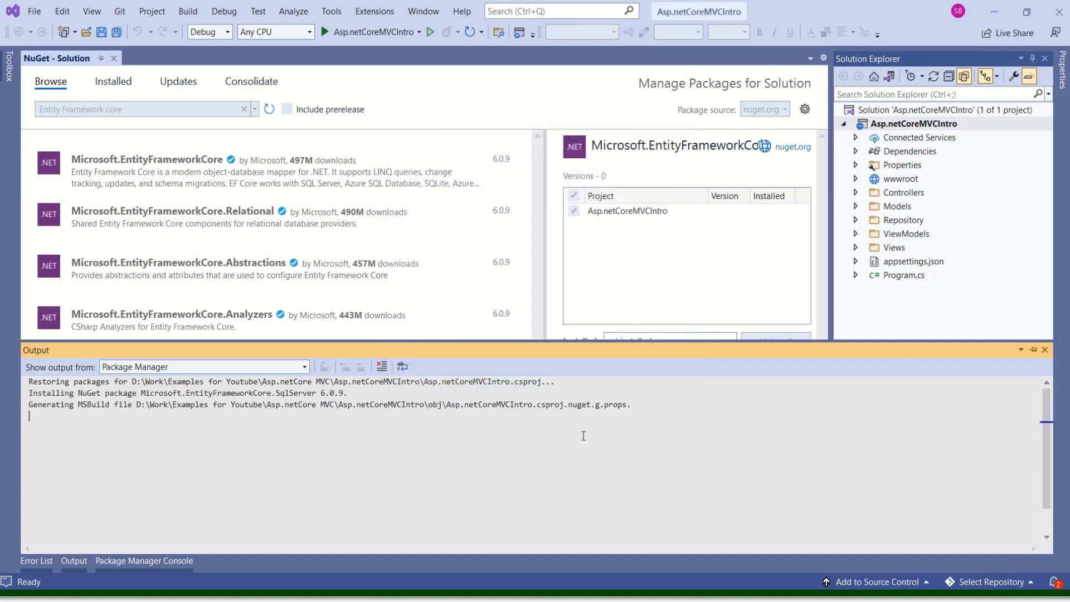
Step: Expand Dependencies > Packages > Microsoft.EntityFrameworkCore.SqlServer to show Microsoft.Data.SqlClient
left_click(37, 560)
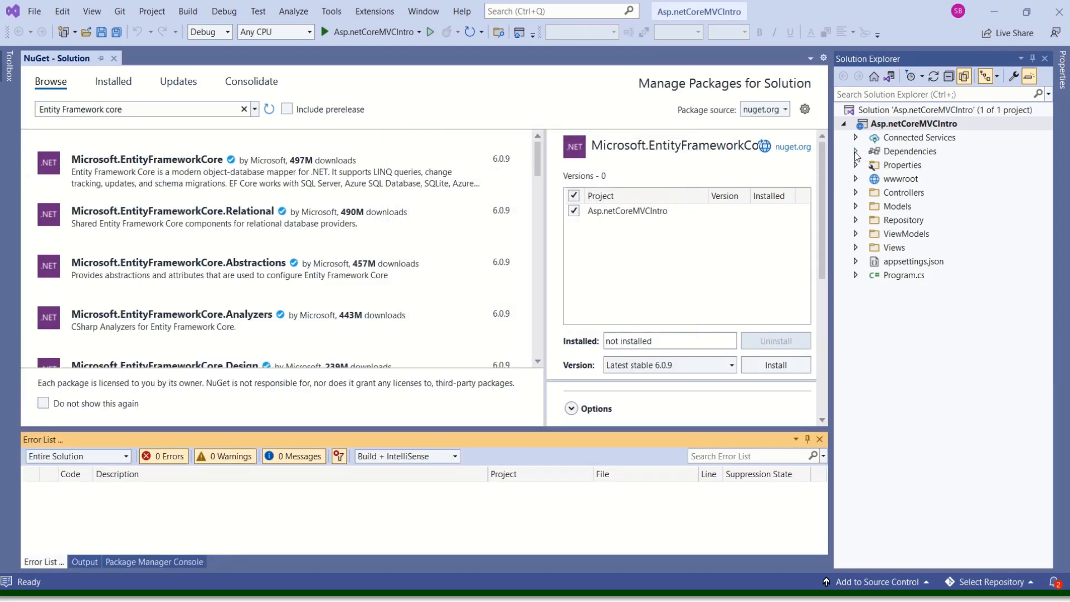
left_click(856, 151)
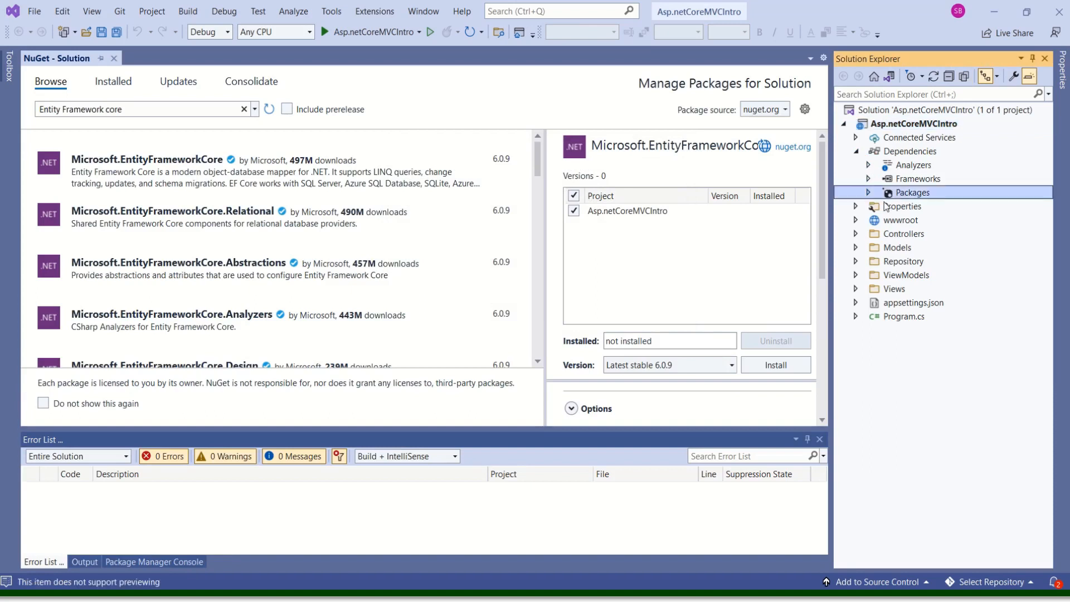
left_click(867, 192)
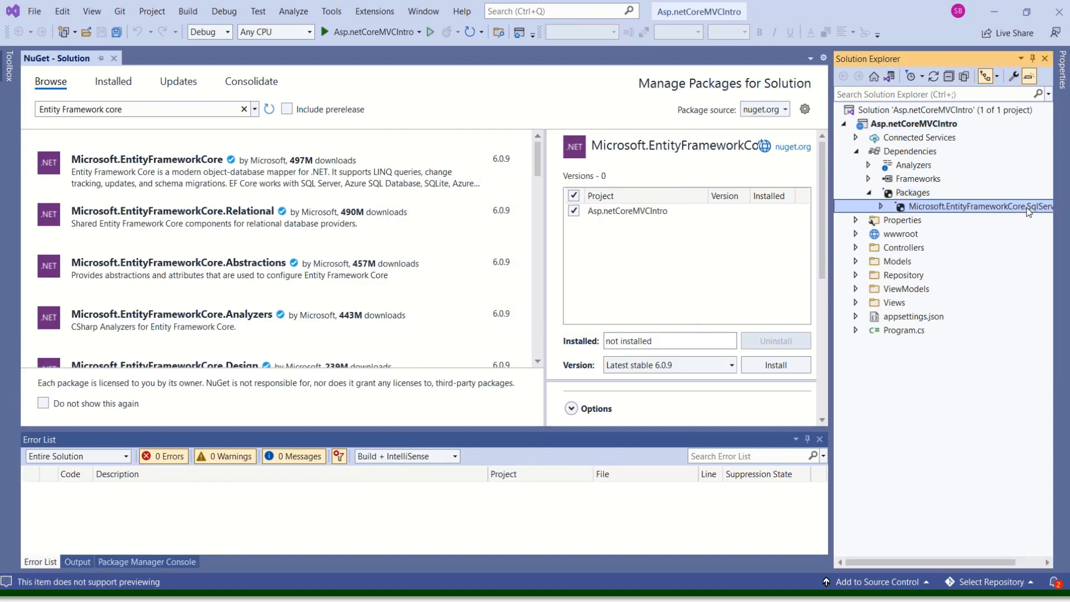
left_click(882, 206)
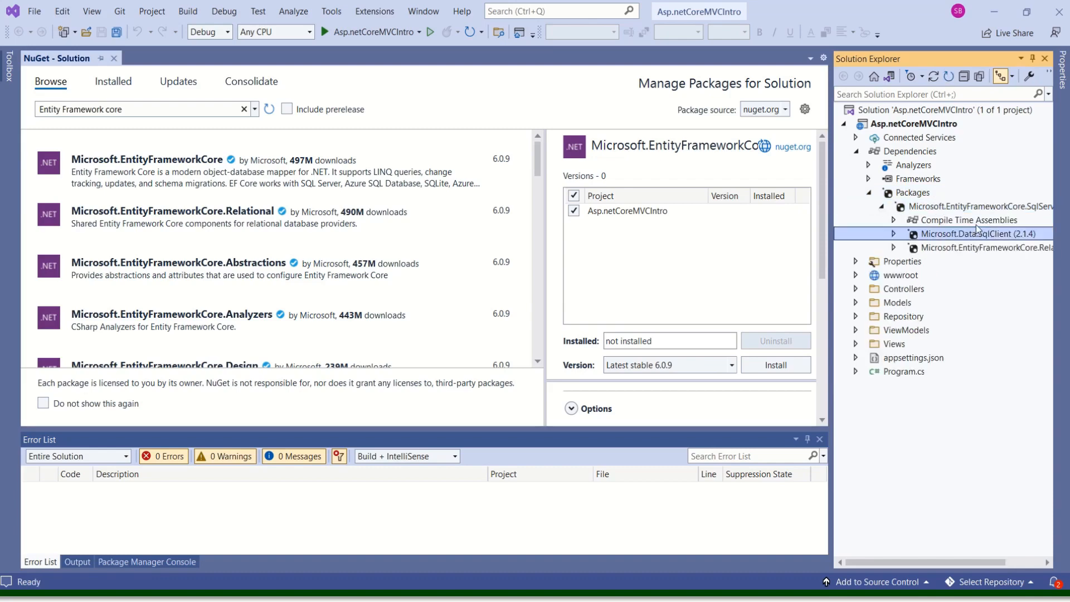
mouse_move(981, 248)
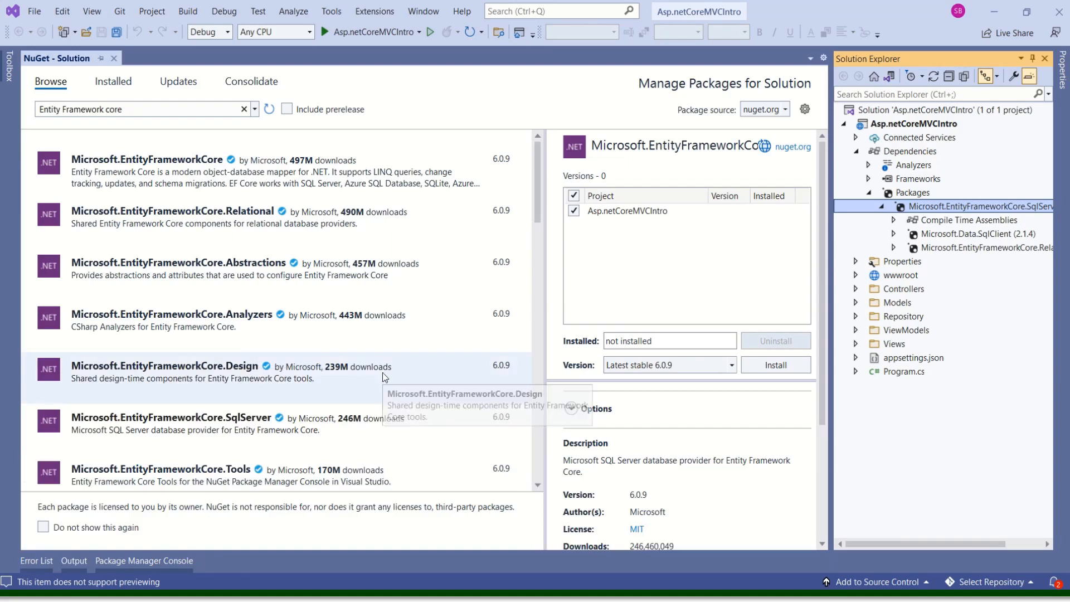
Step: Install Microsoft.EntityFrameworkCore.Tools 6.0.9 into the project, confirming the preview changes
scroll("down", 3)
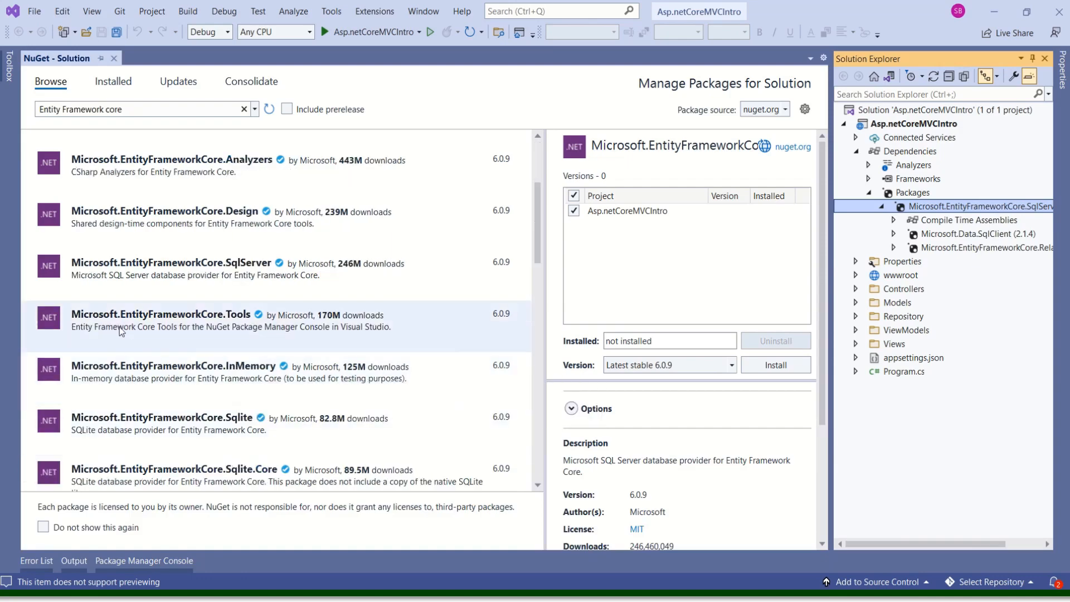
left_click(161, 314)
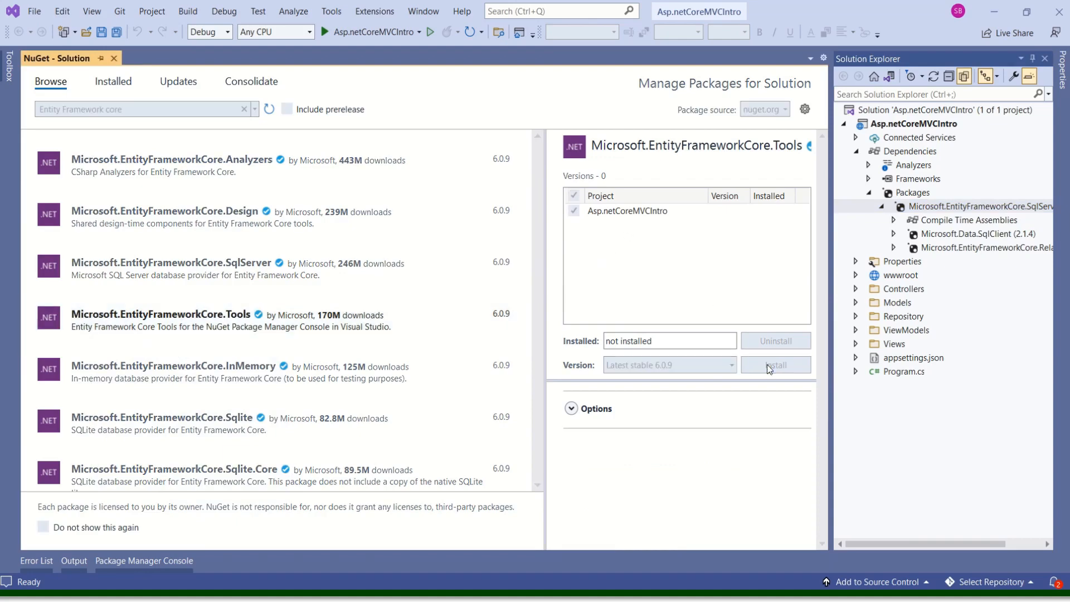
left_click(776, 364)
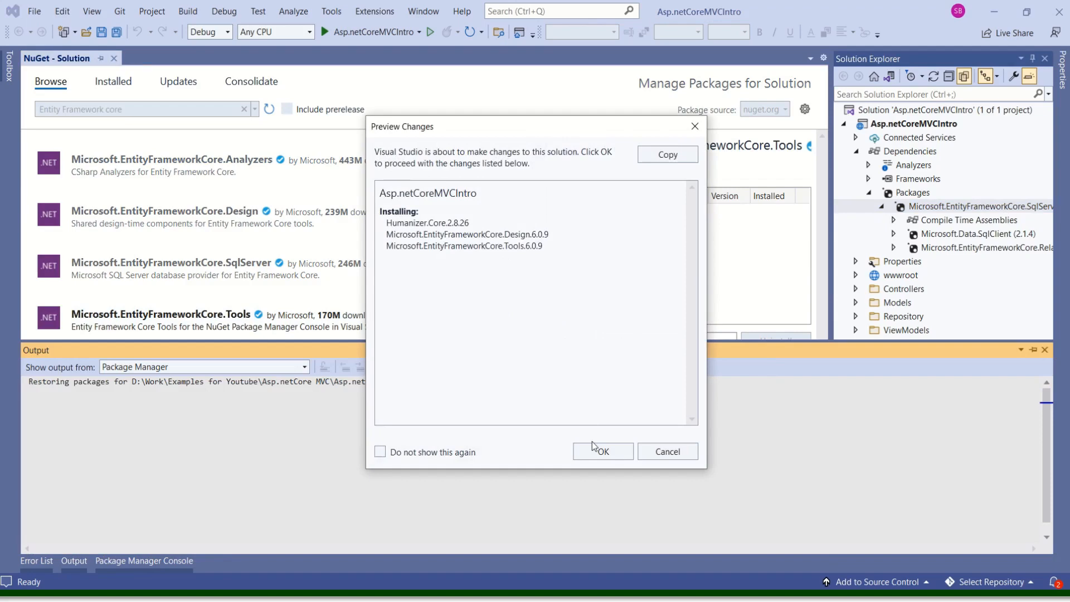
left_click(602, 451)
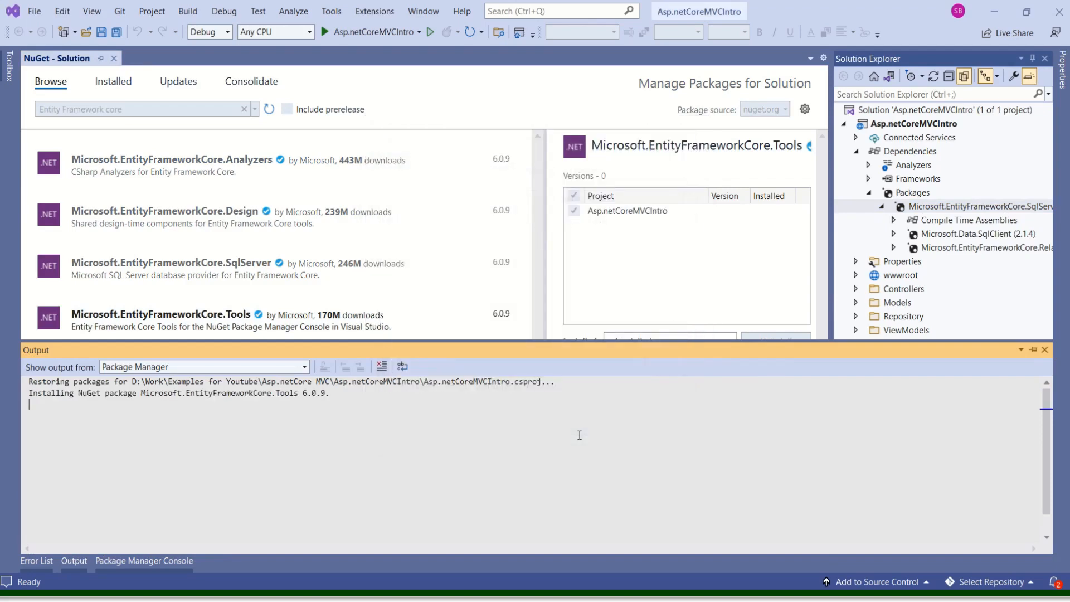
left_click(977, 220)
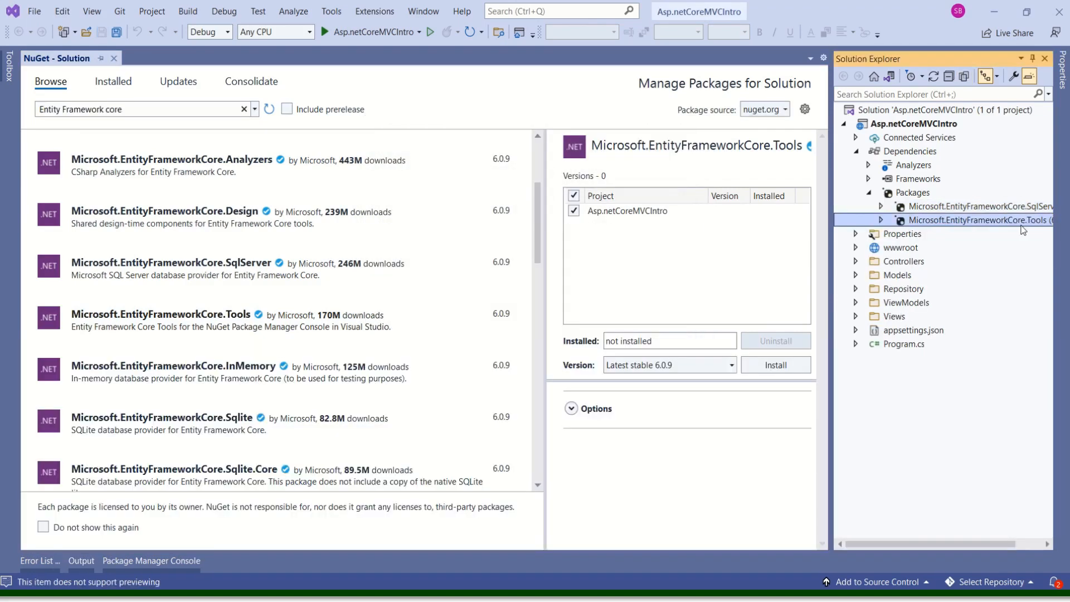
left_click(775, 365)
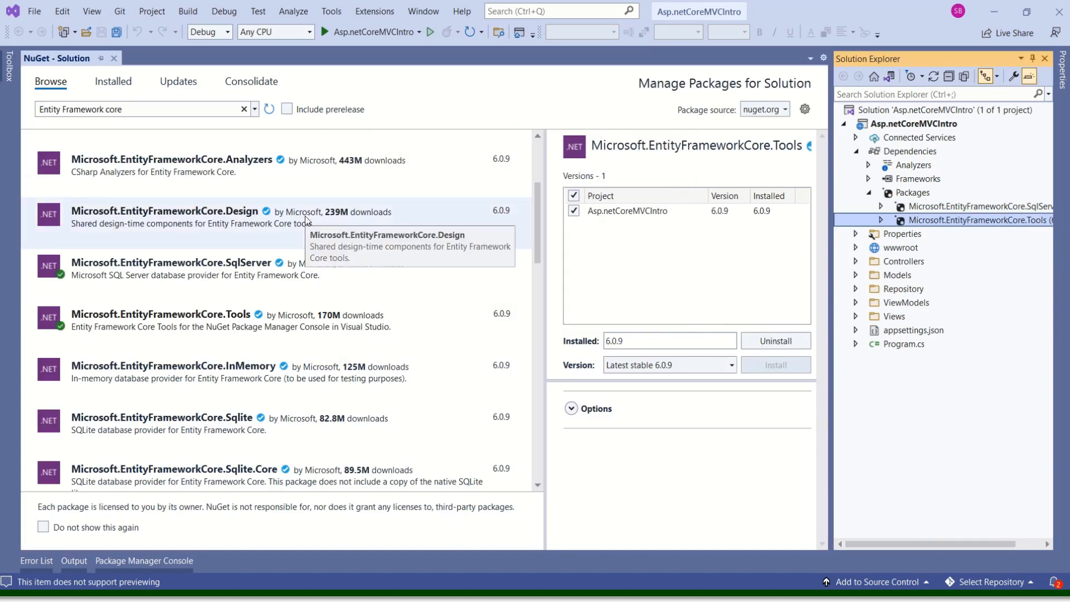